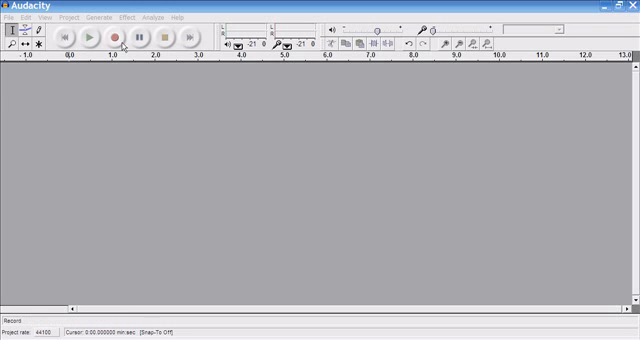
# Import intro, cliff, exit, adspots and 29 Track 29.mp3 from the avpep63 folder as separate tracks
pyautogui.click(70, 17)
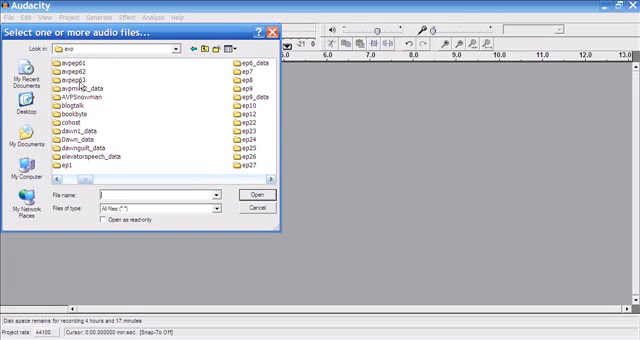
pyautogui.doubleClick(75, 79)
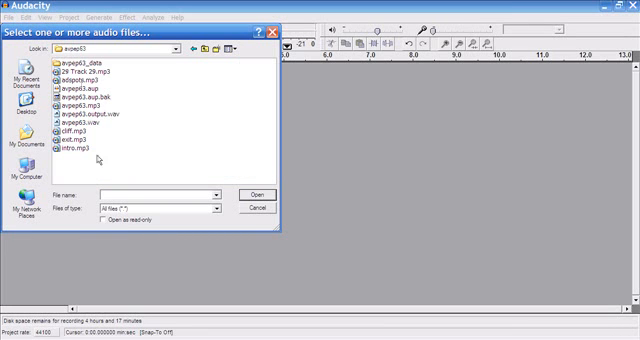
pyautogui.click(72, 155)
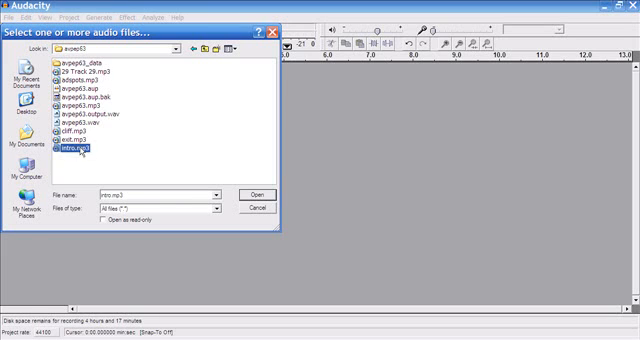
pyautogui.click(72, 131)
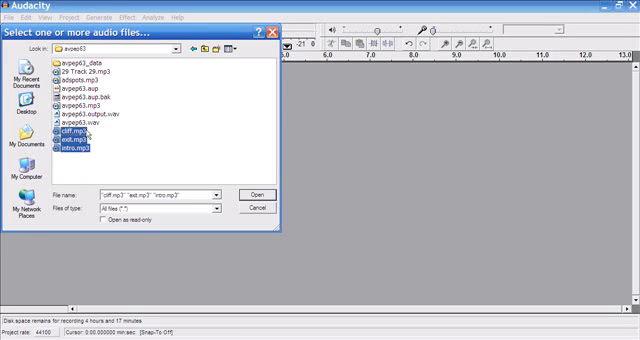
pyautogui.moveTo(125, 150)
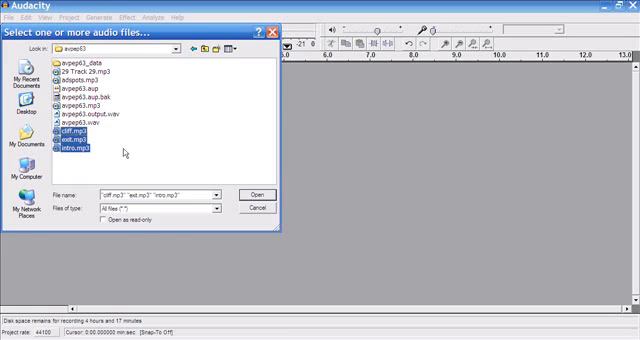
pyautogui.click(70, 77)
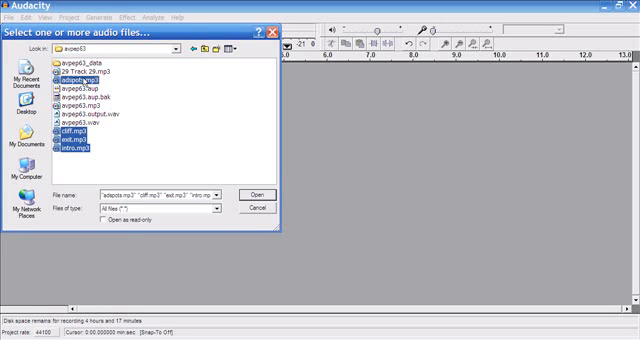
pyautogui.click(90, 75)
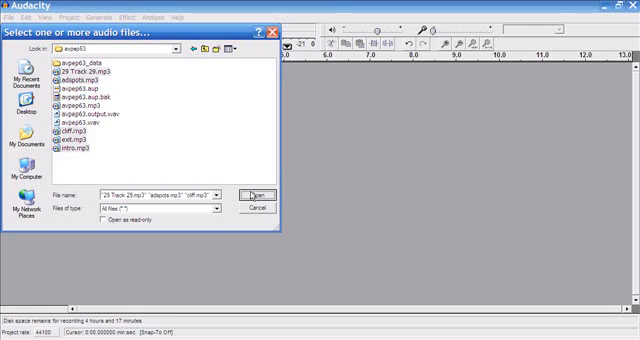
pyautogui.click(245, 192)
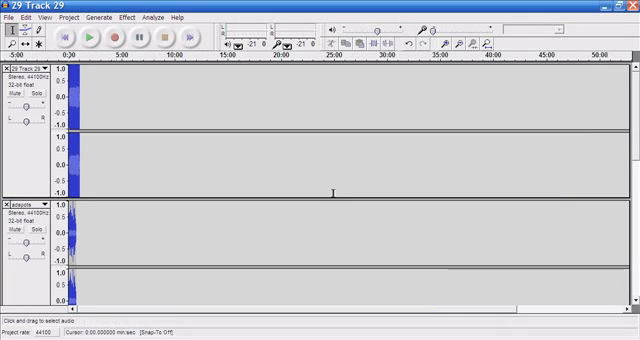
pyautogui.moveTo(198, 143)
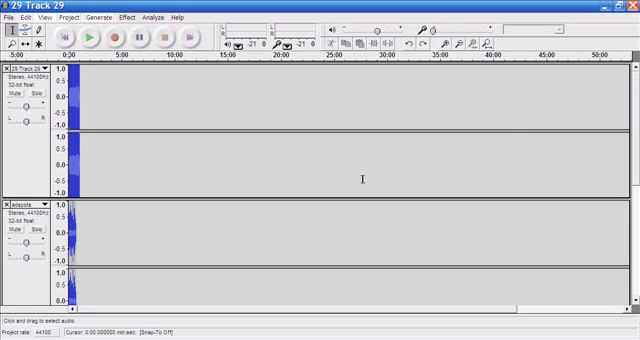
pyautogui.moveTo(147, 158)
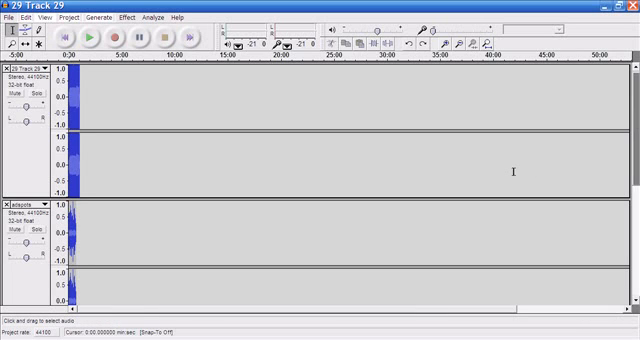
pyautogui.moveTo(254, 127)
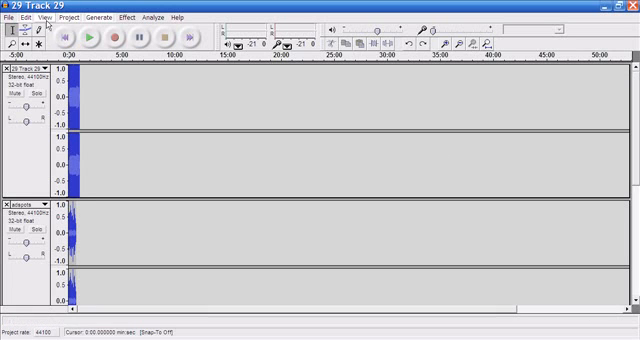
# Fit all tracks vertically so 29 Track 29, adspots, cliff and exit show together
pyautogui.click(46, 17)
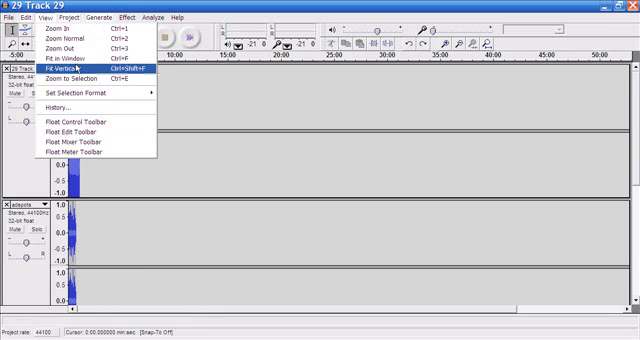
pyautogui.click(49, 67)
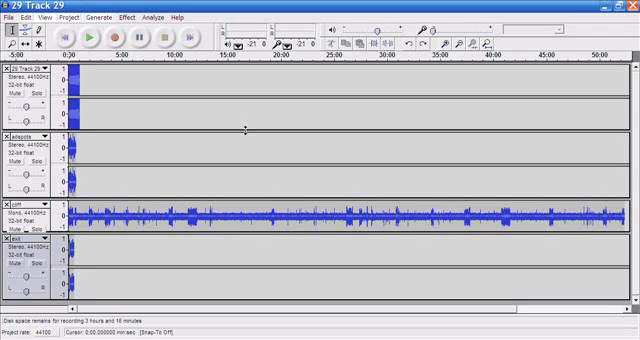
pyautogui.moveTo(211, 113)
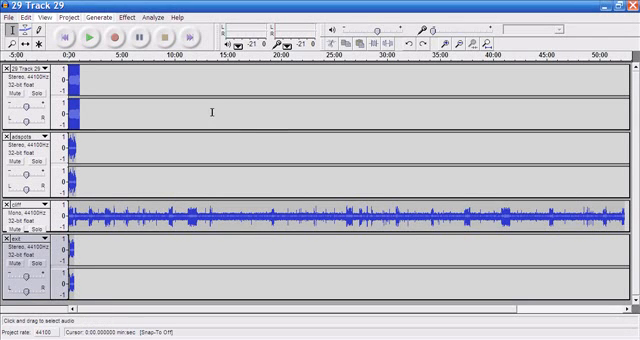
pyautogui.moveTo(608, 160)
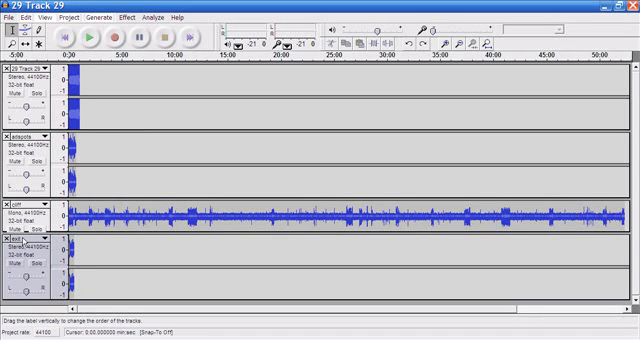
# Rename the exit track to AVPEP63exit via its name menu
pyautogui.click(30, 75)
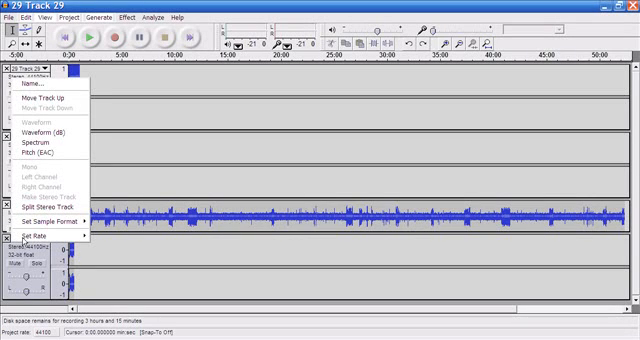
pyautogui.moveTo(30, 90)
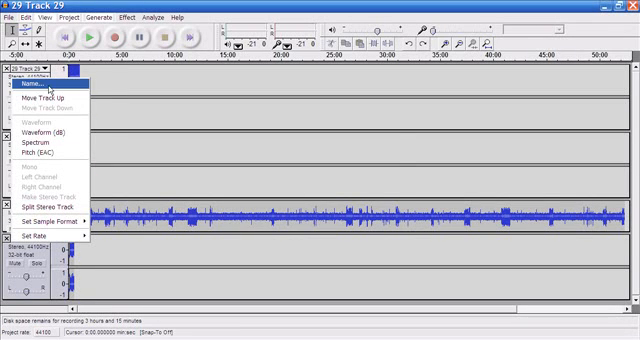
pyautogui.click(33, 87)
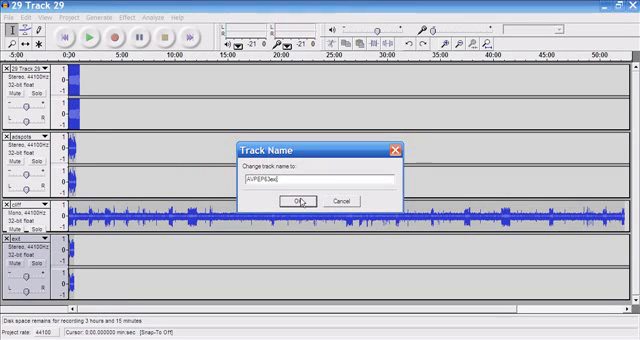
pyautogui.click(296, 200)
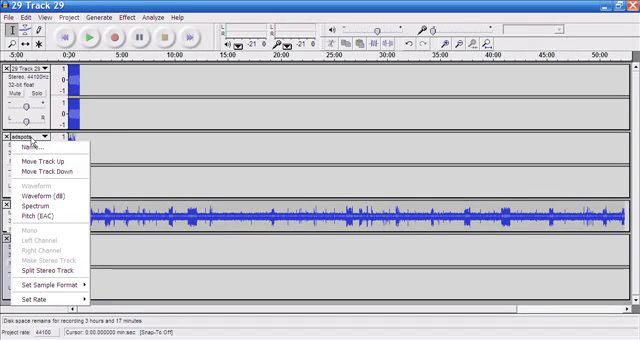
pyautogui.moveTo(45, 160)
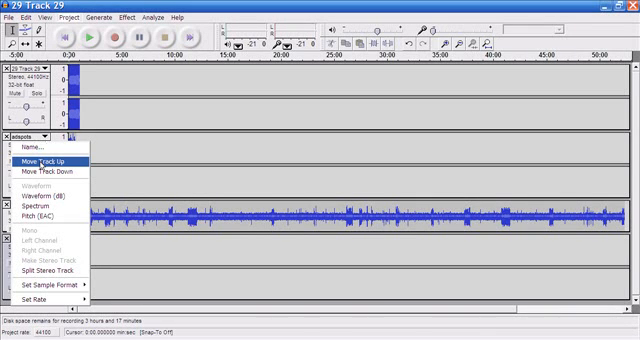
# Move the adspots track up so it sits above 29 Track 29 at the top
pyautogui.click(50, 156)
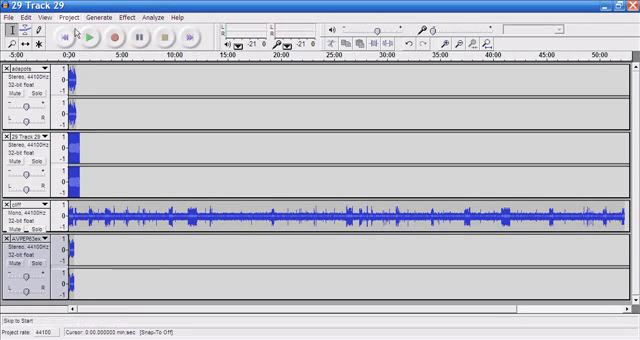
# Import intro.mp3 from the avpep63 folder as an additional track
pyautogui.click(79, 17)
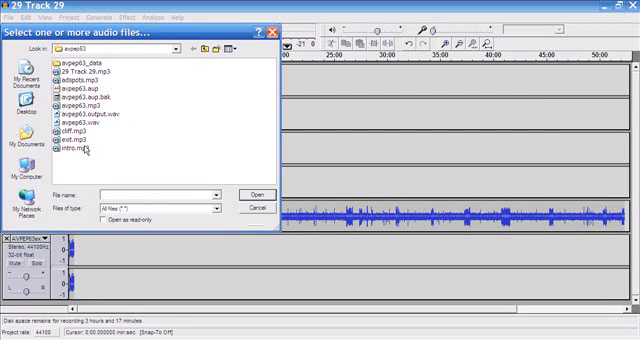
pyautogui.click(76, 151)
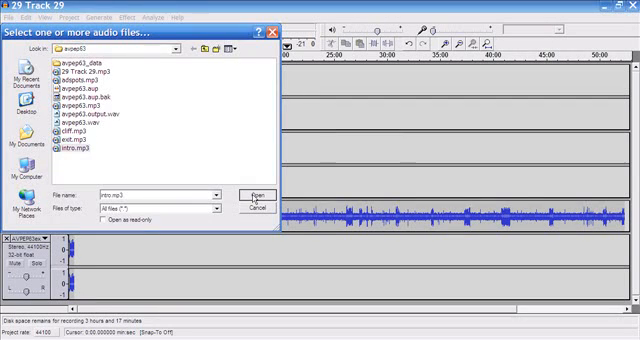
pyautogui.click(249, 193)
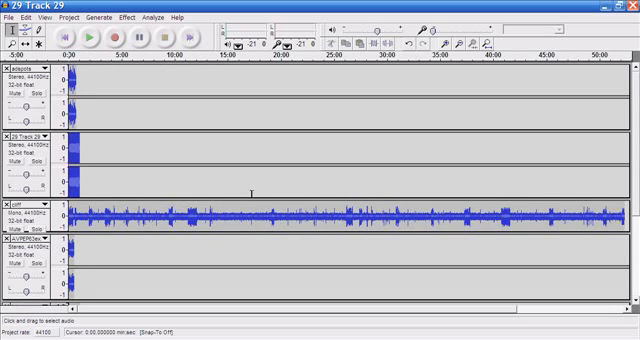
# Move the intro track up twice so it sits below 29 Track 29 and above cliff
pyautogui.scroll(-3)
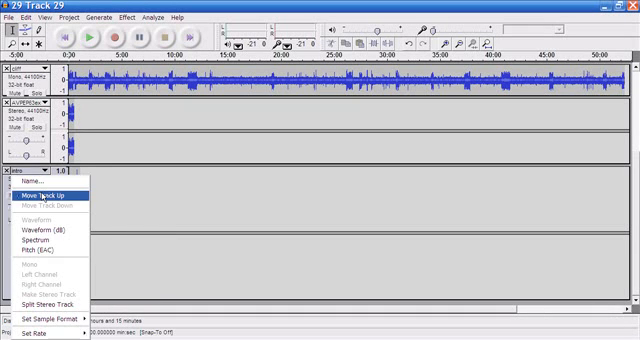
pyautogui.click(40, 194)
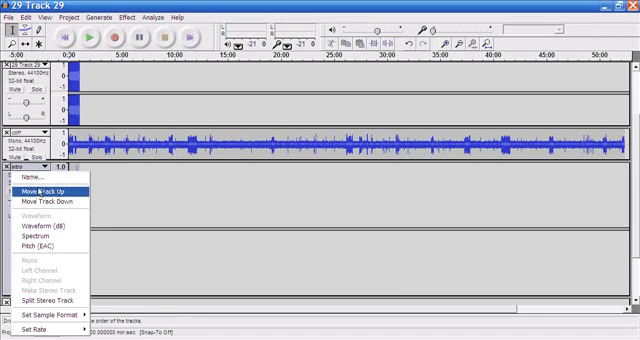
pyautogui.click(41, 188)
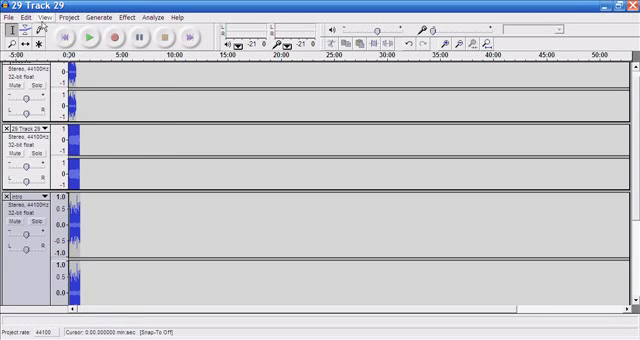
# Fit all five tracks (adspots, 29 Track 29, intro, cliff, AVPEP63exit) vertically in the window
pyautogui.click(40, 17)
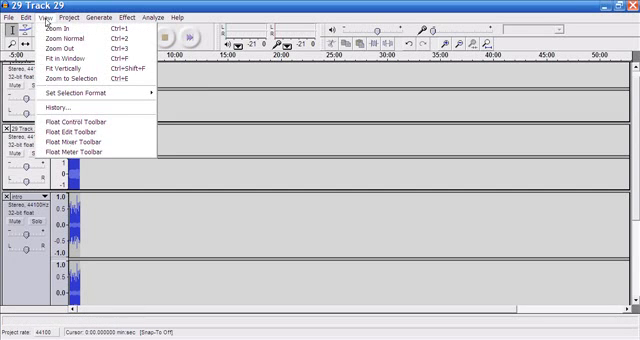
pyautogui.moveTo(72, 74)
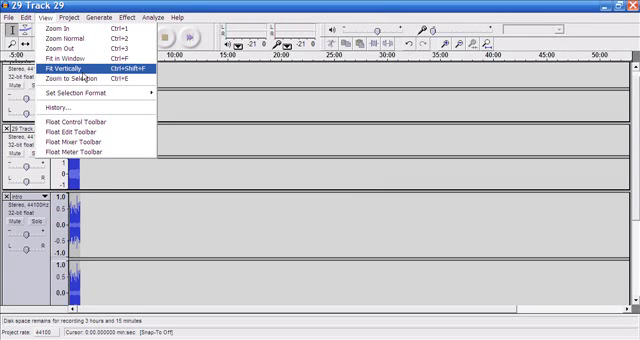
pyautogui.click(74, 70)
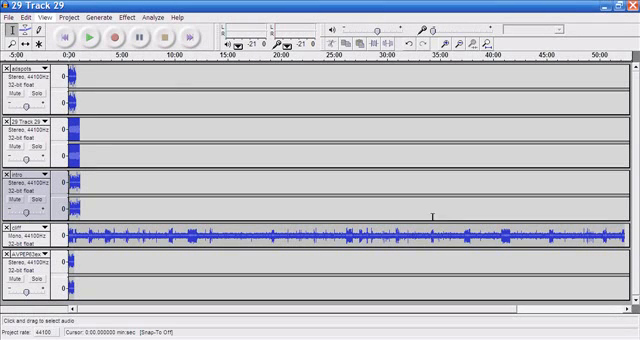
# With the Time Shift tool, drag the AVPEP63exit clip right so it starts where cliff ends
pyautogui.click(32, 41)
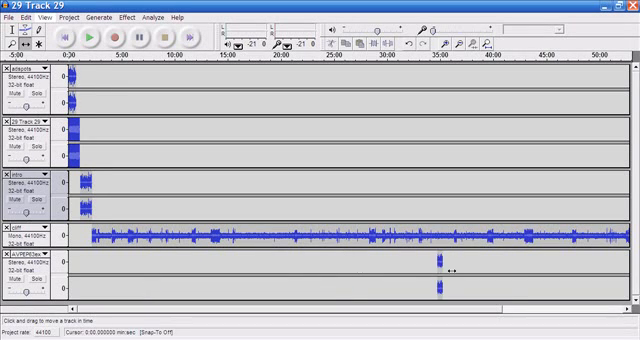
pyautogui.moveTo(440, 277); pyautogui.dragTo(605, 277)
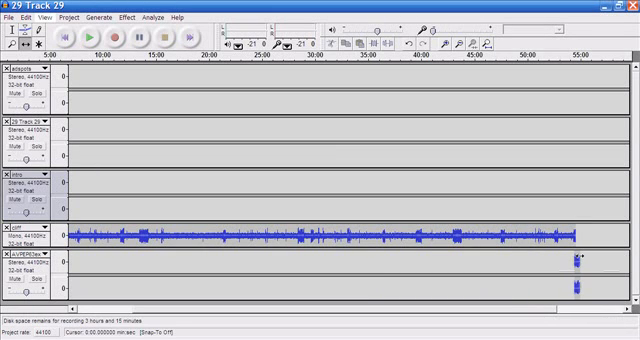
pyautogui.hscroll(-3)
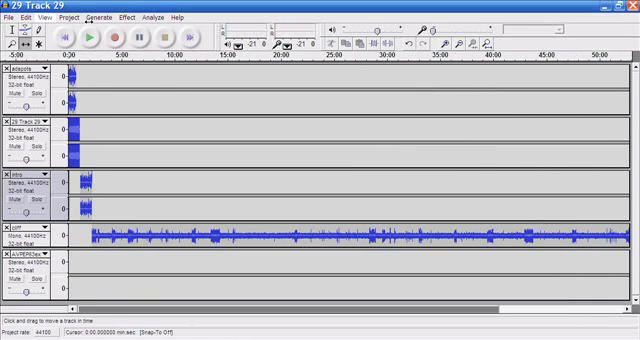
# Fit the whole timeline in the window, showing the last clip near 55:00
pyautogui.click(37, 17)
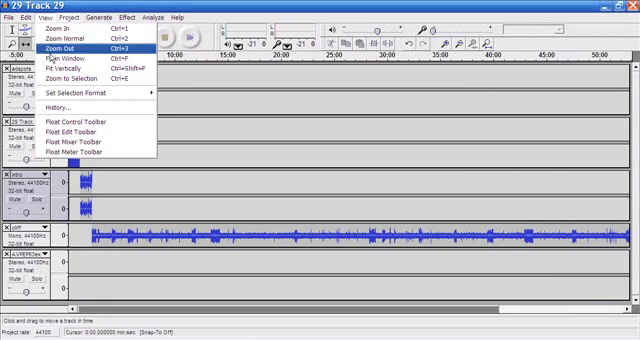
pyautogui.click(47, 47)
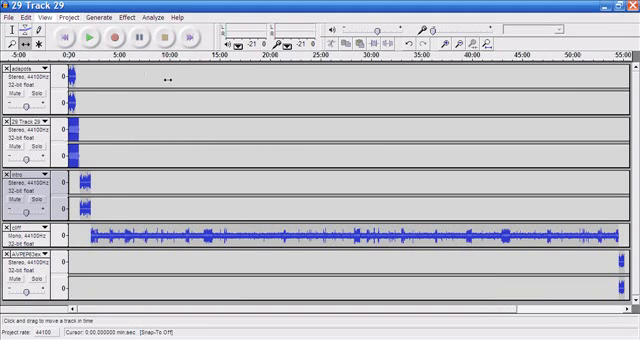
pyautogui.moveTo(408, 210)
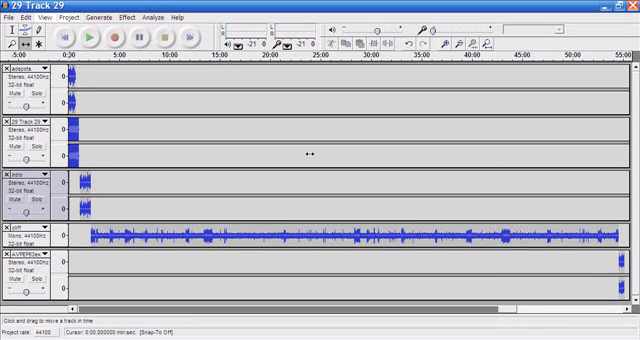
pyautogui.moveTo(472, 168)
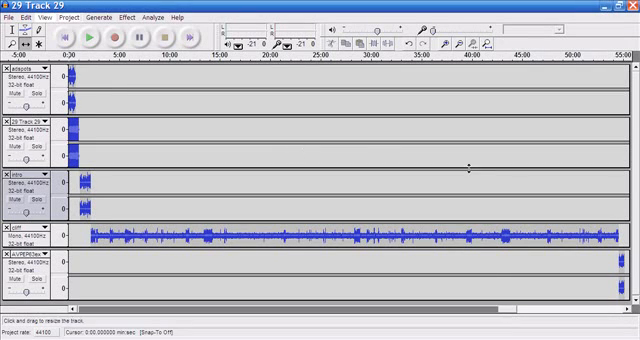
pyautogui.moveTo(523, 187)
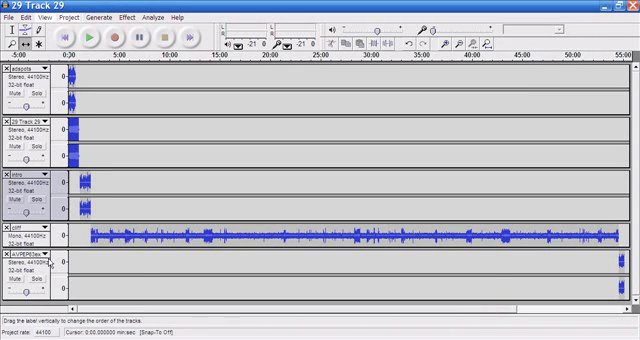
pyautogui.click(46, 74)
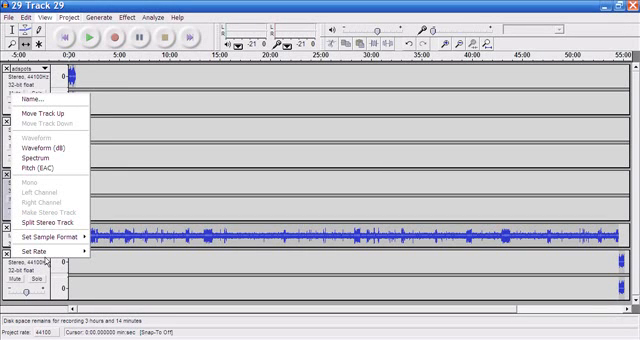
pyautogui.moveTo(35, 252)
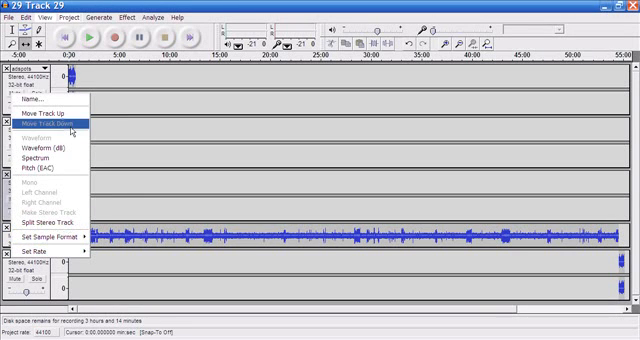
pyautogui.click(45, 123)
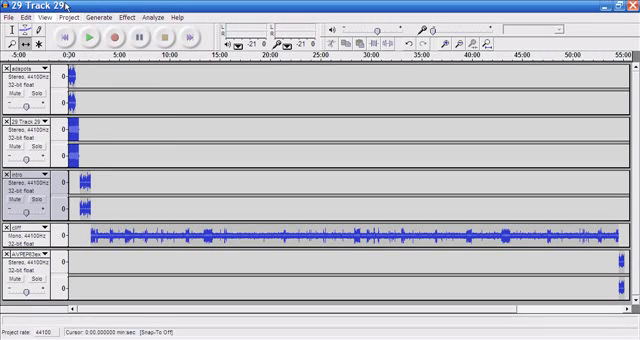
pyautogui.click(43, 17)
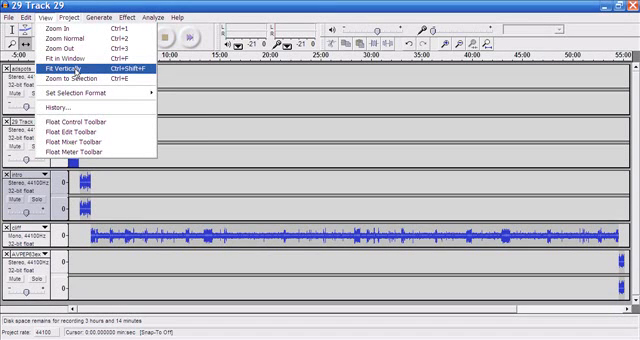
pyautogui.click(95, 17)
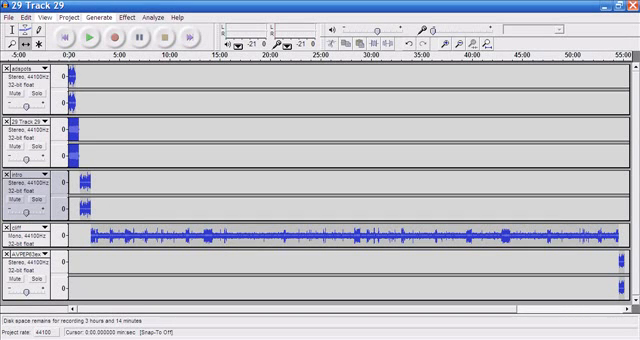
pyautogui.click(126, 36)
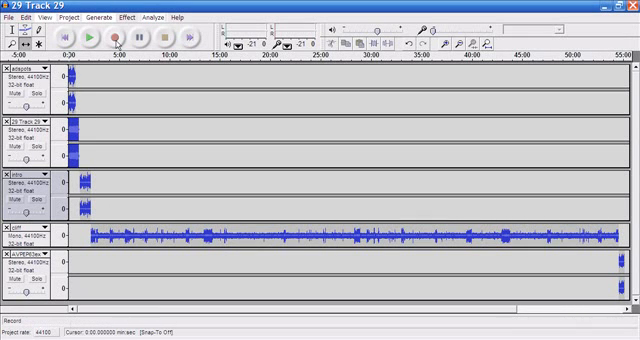